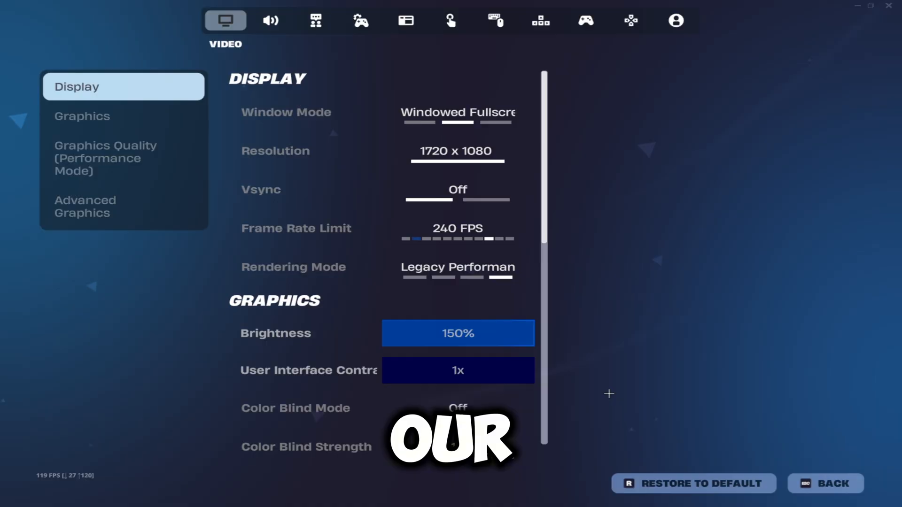
Switch Fortnite settings to the Game tab, showing the Europe matchmaking region.
left_click(360, 20)
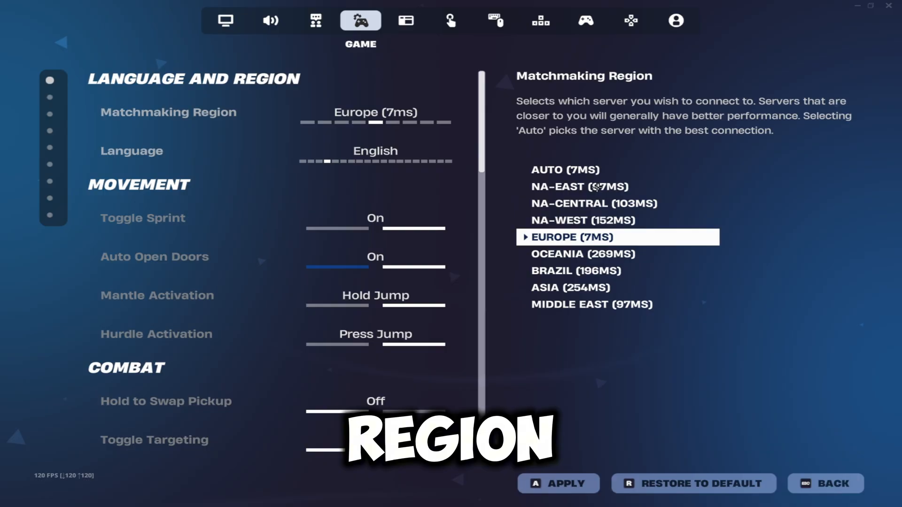
Turn off Inactive Window Energy Saving and apply Fortnite's game settings.
scroll("down", 3)
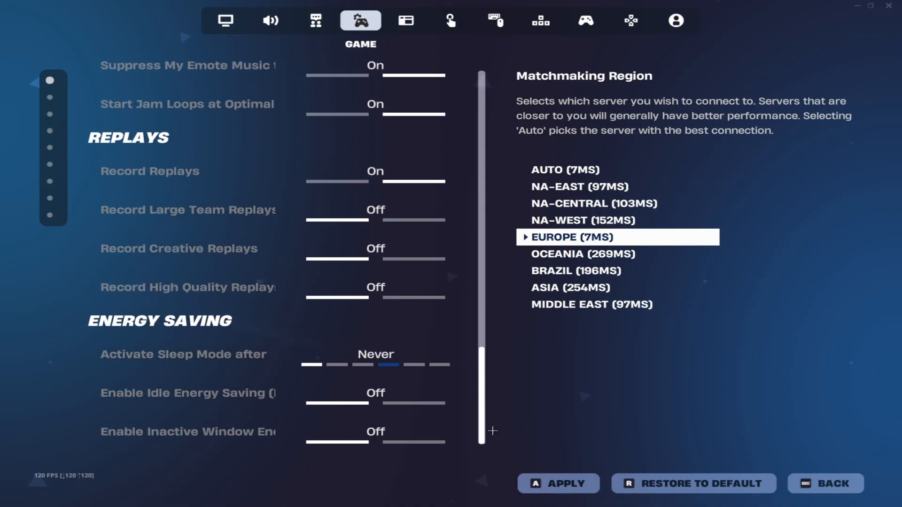
left_click(182, 353)
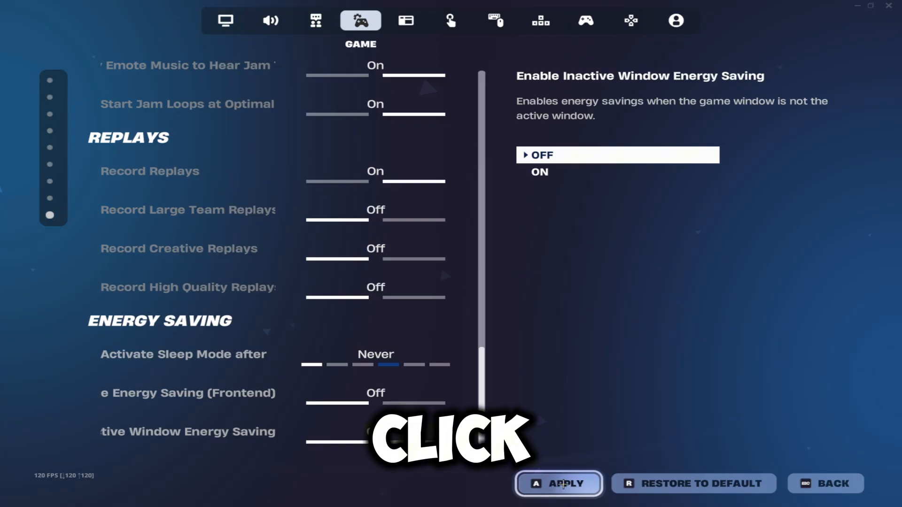
left_click(558, 484)
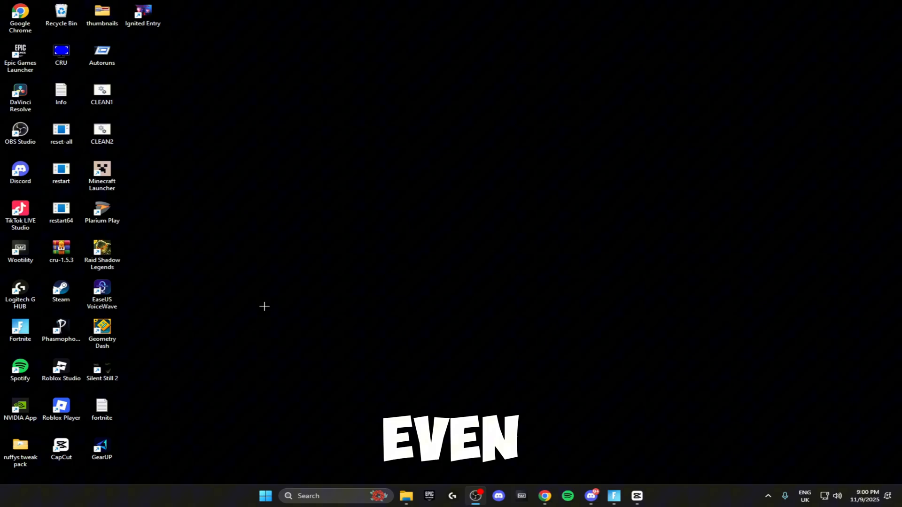
mouse_move(288, 405)
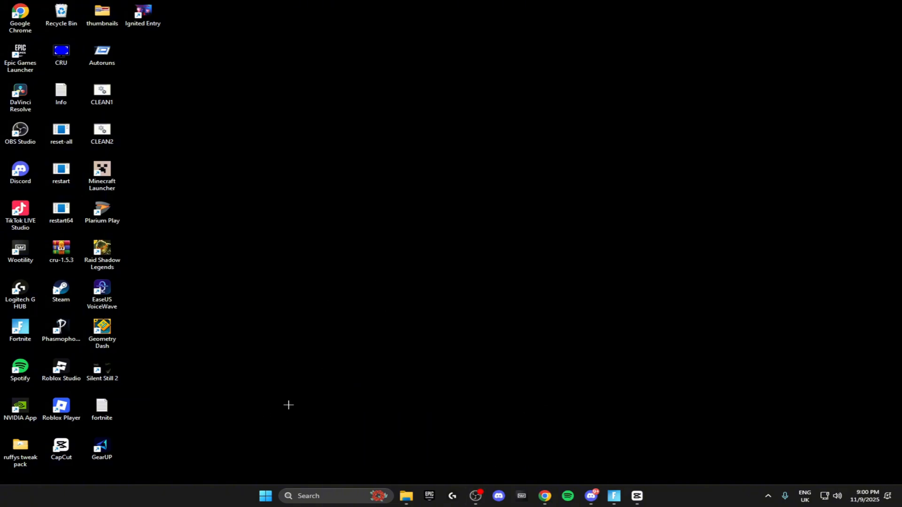
Find Control Panel via search and go to its Network and Internet category.
type("control Panel")
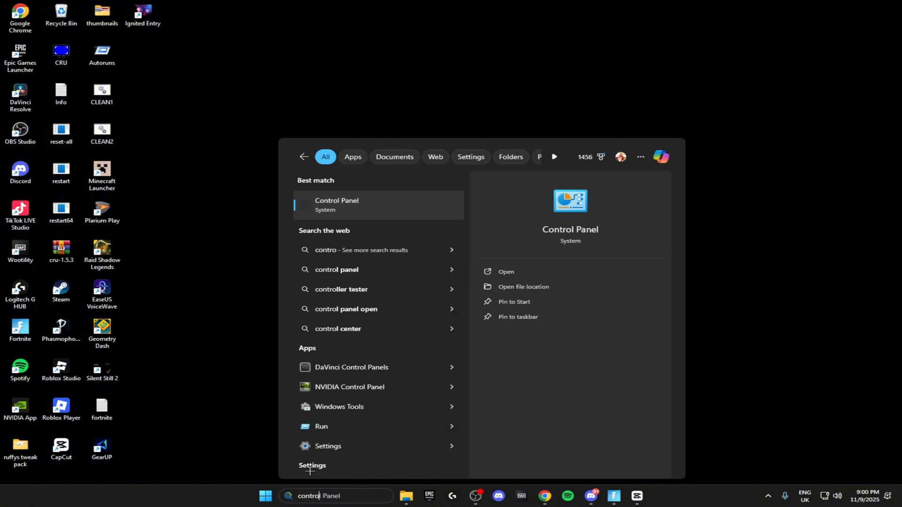
left_click(505, 272)
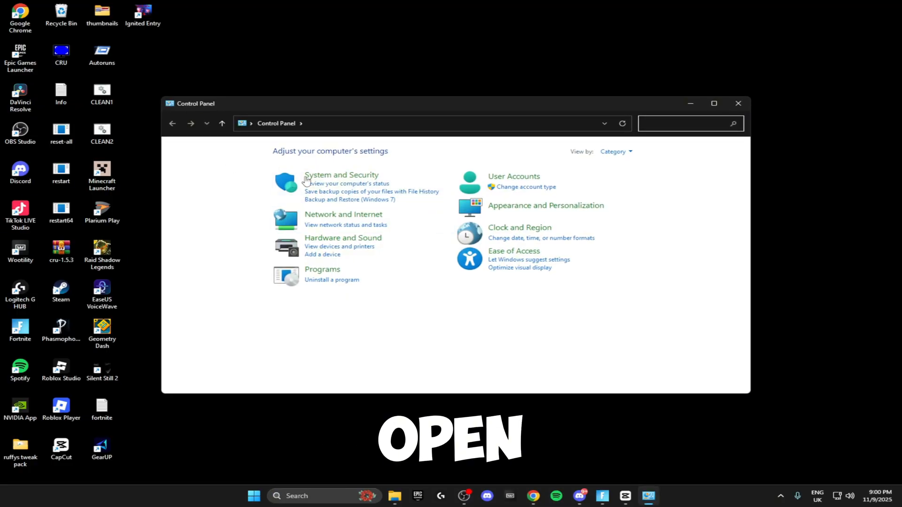
left_click(343, 215)
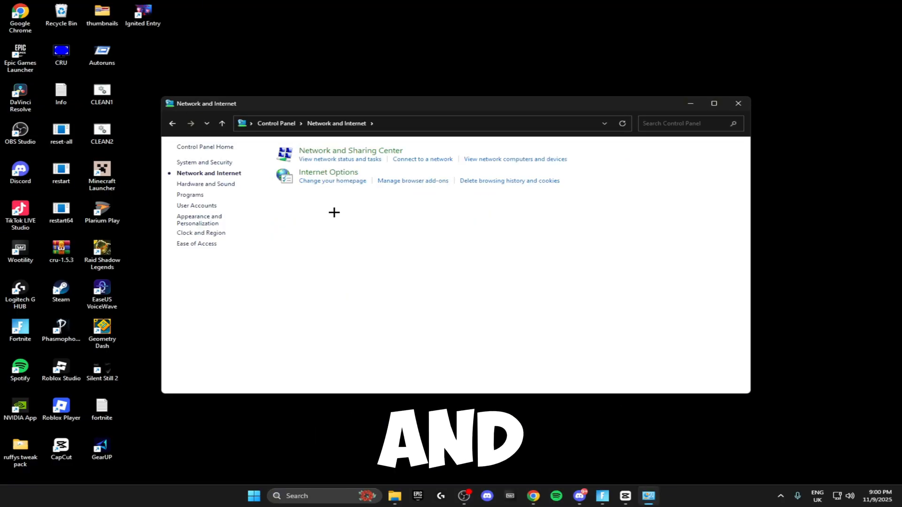
mouse_move(327, 193)
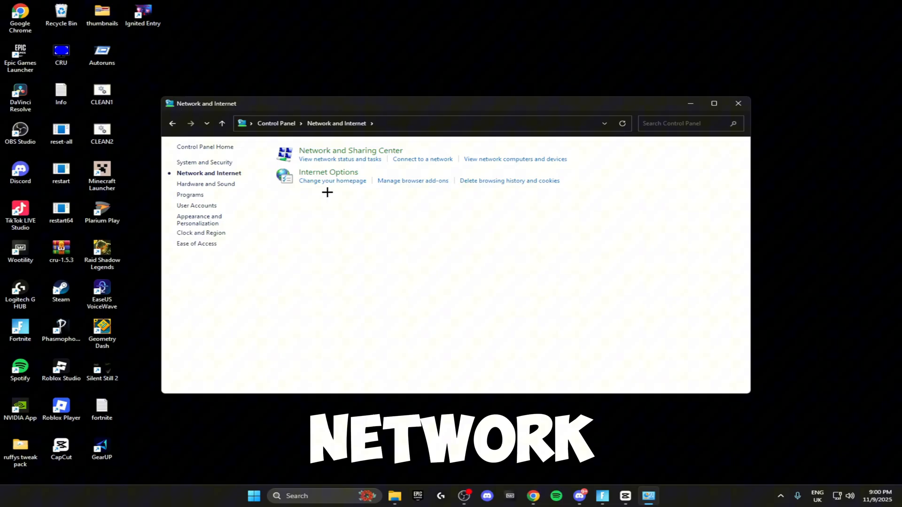
Open the Ethernet adapter's properties from Network and Sharing Center.
left_click(351, 150)
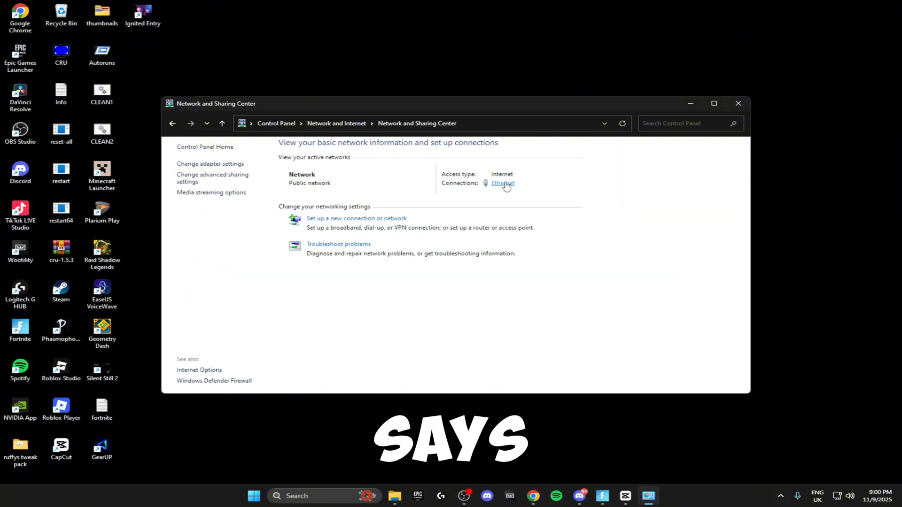
left_click(501, 183)
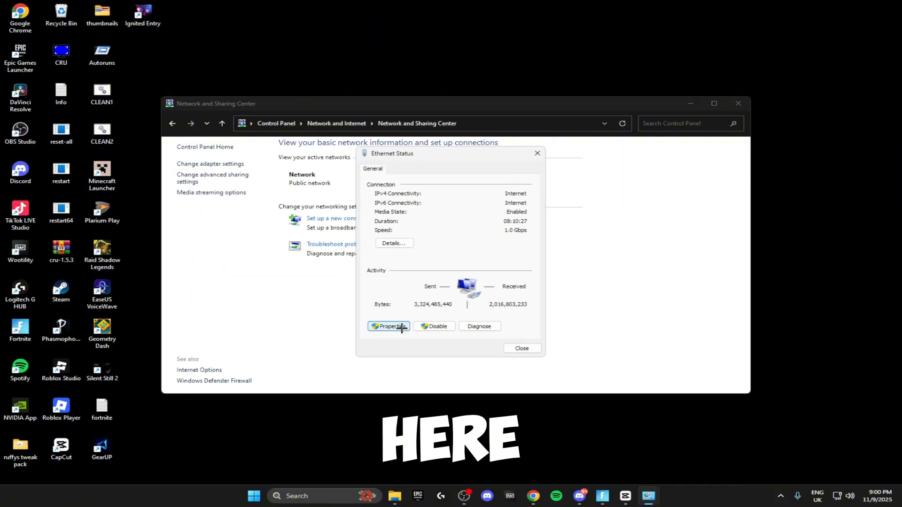
left_click(388, 326)
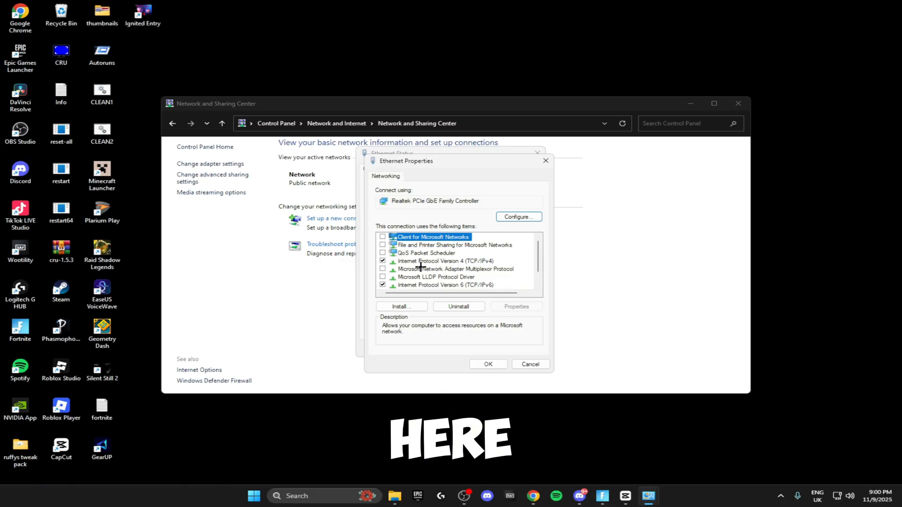
left_click(443, 261)
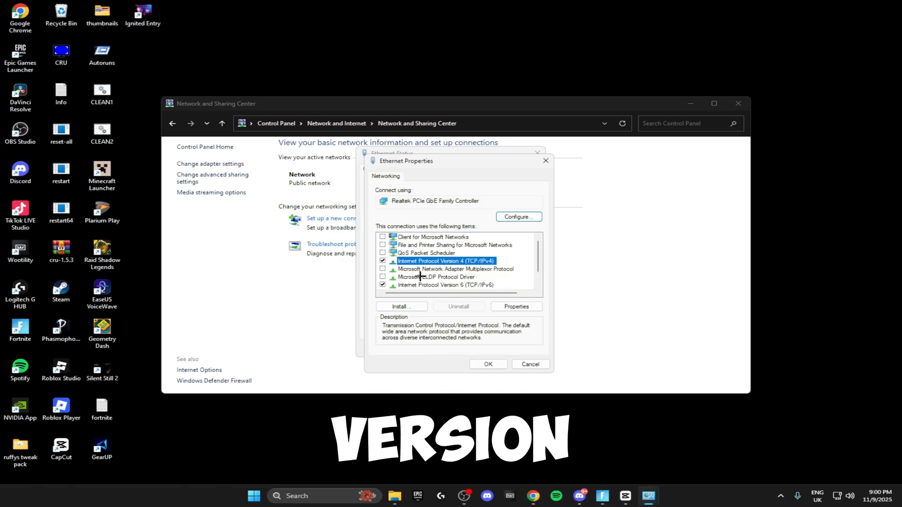
left_click(445, 284)
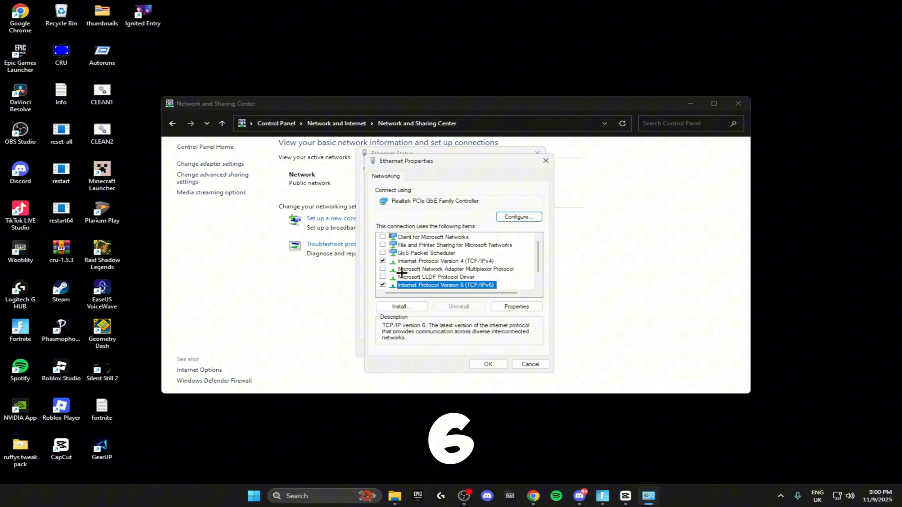
Open Internet Protocol Version 4 properties and choose manually specified DNS server addresses.
scroll("down", 3)
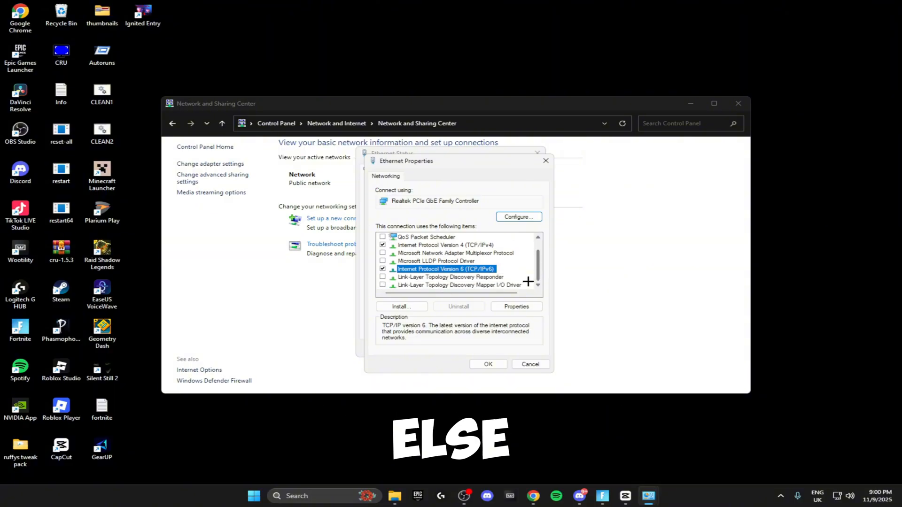
scroll("up", 3)
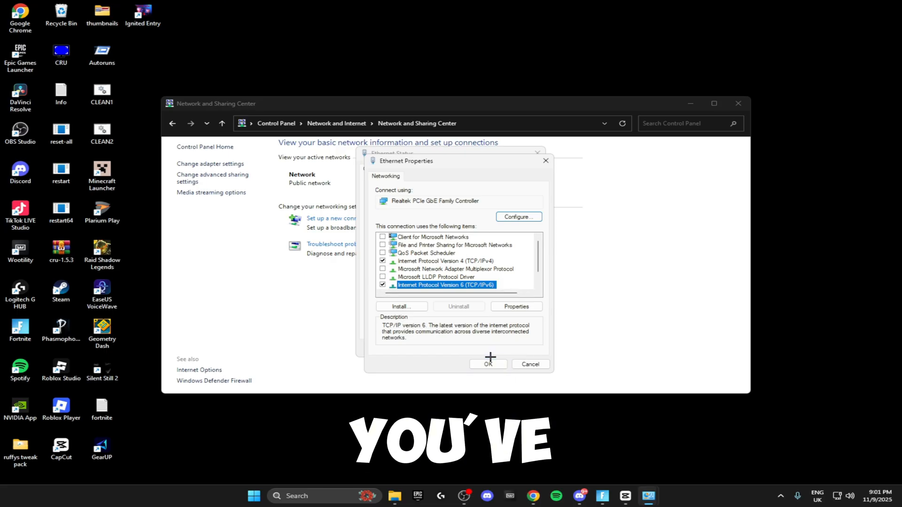
left_click(431, 236)
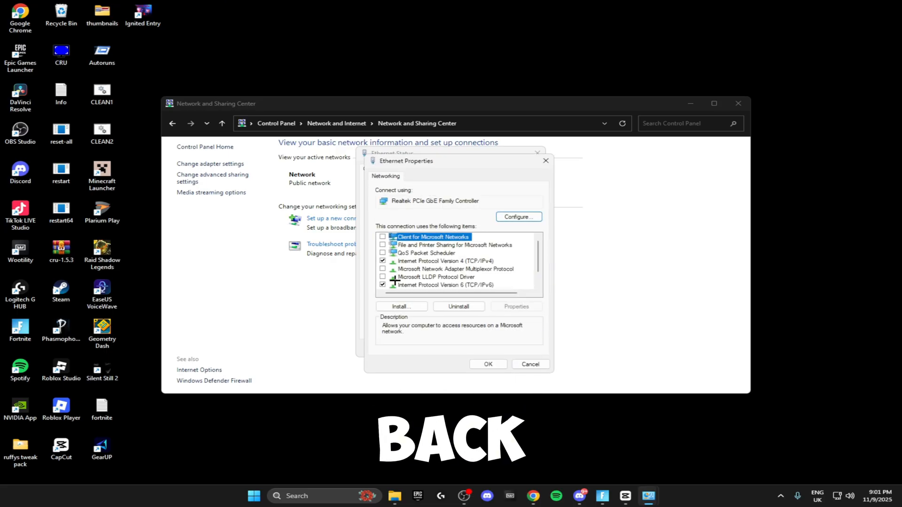
left_click(445, 261)
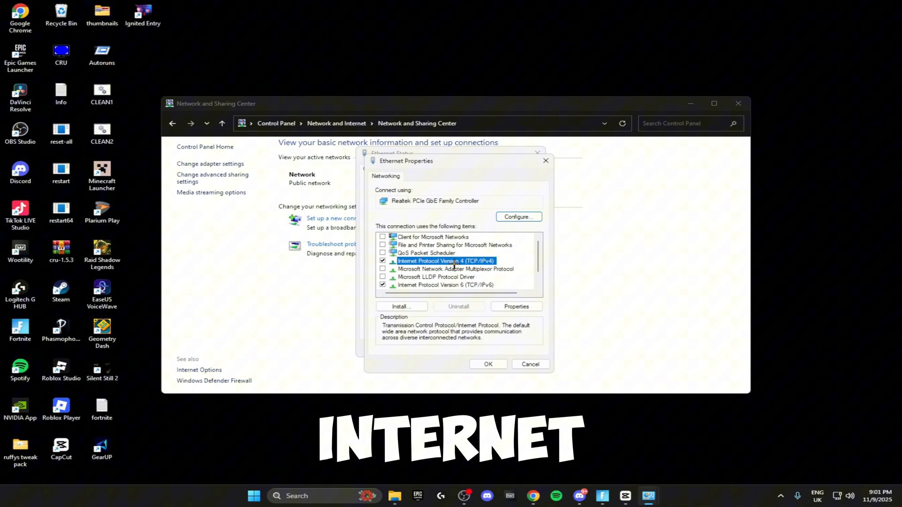
left_click(515, 306)
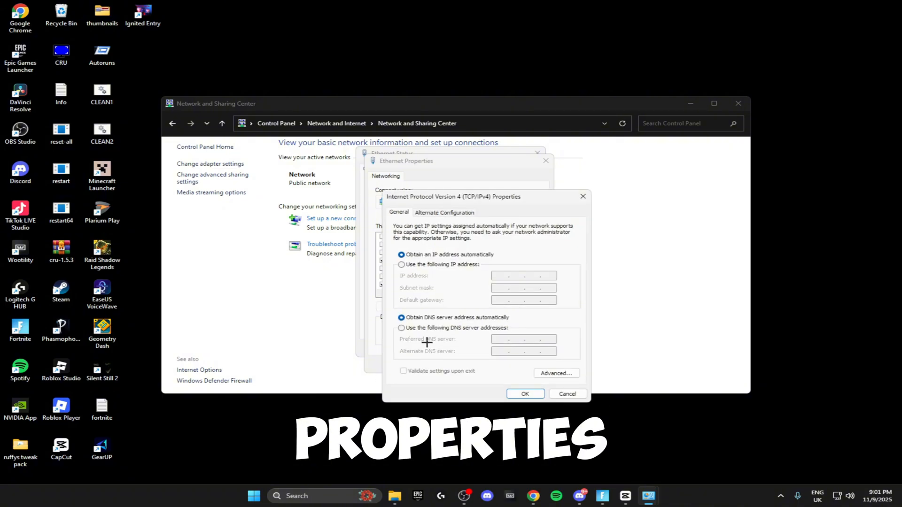
left_click(402, 328)
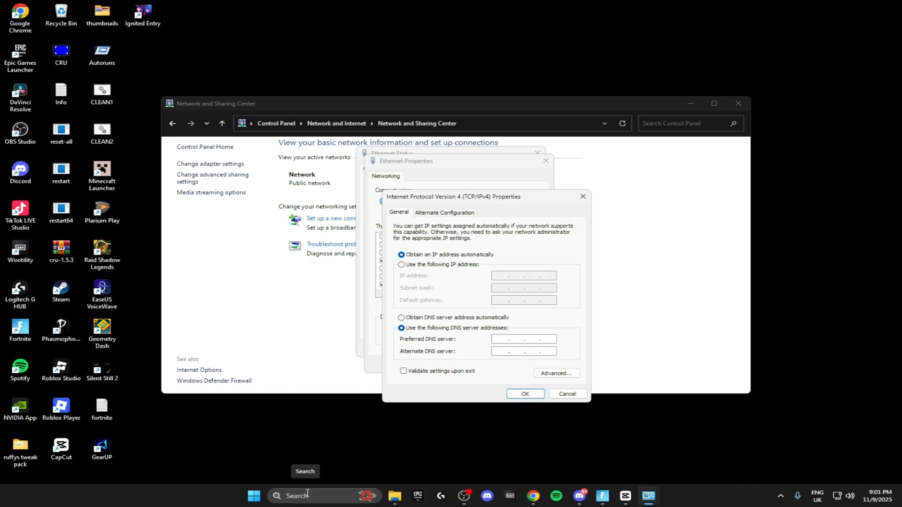
In Command Prompt, ping 1.1.1.1 and 8.8.8.8 to compare latency.
type("cm")
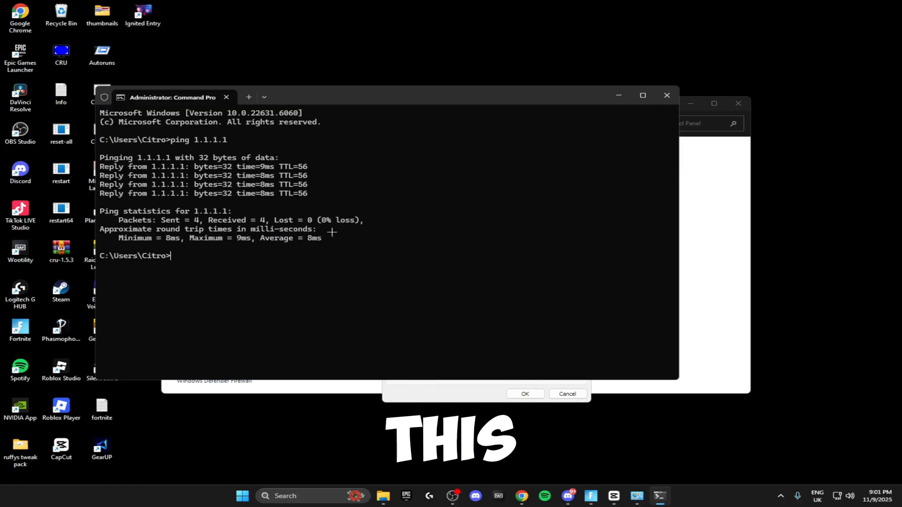
type("ping 8")
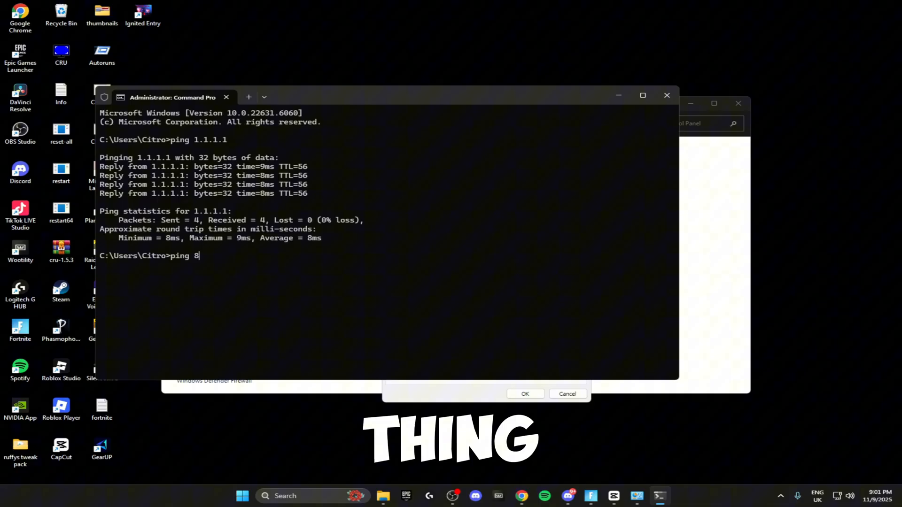
type(".8.8.8")
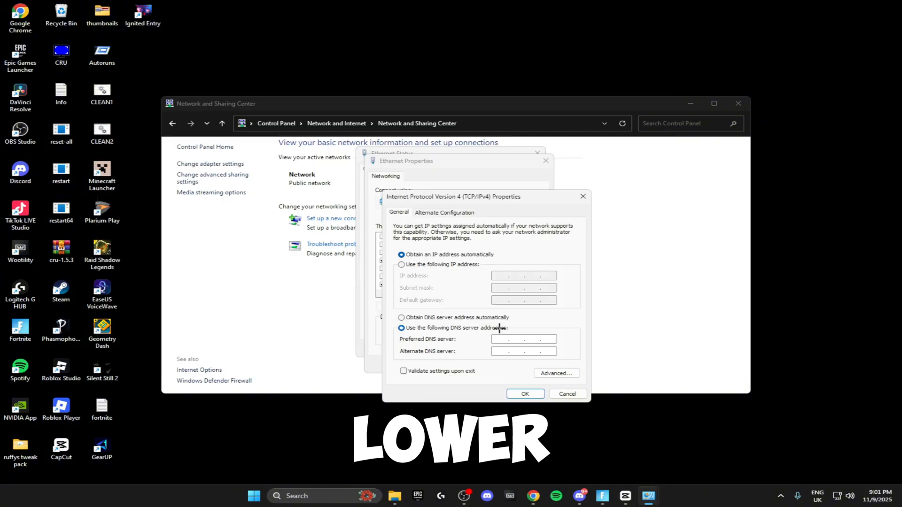
Enter 1.1.1.1 as preferred and 1.0.0.1 as alternate DNS server.
type("1.1.1.1")
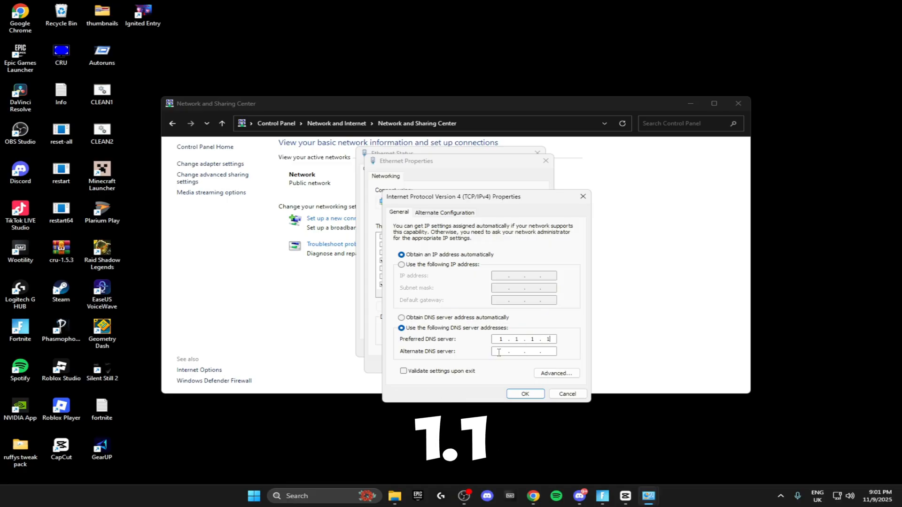
type("1.0.0.1")
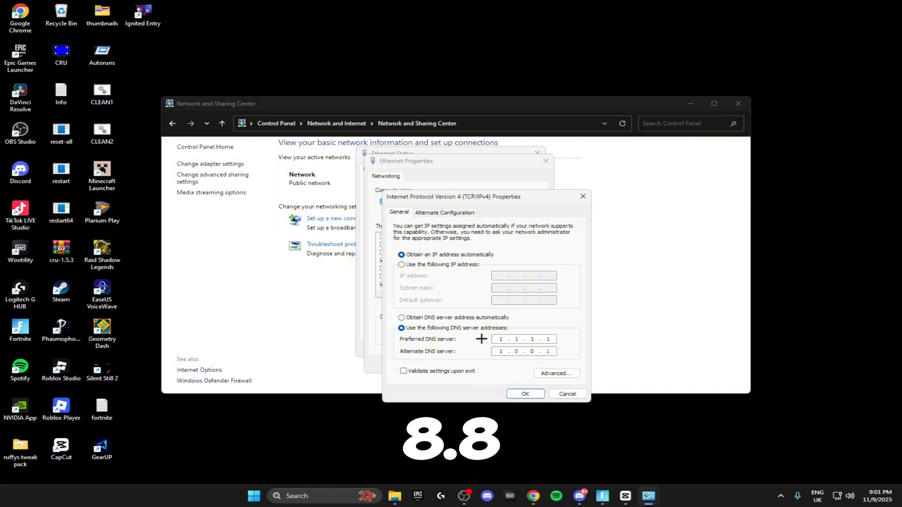
mouse_move(517, 331)
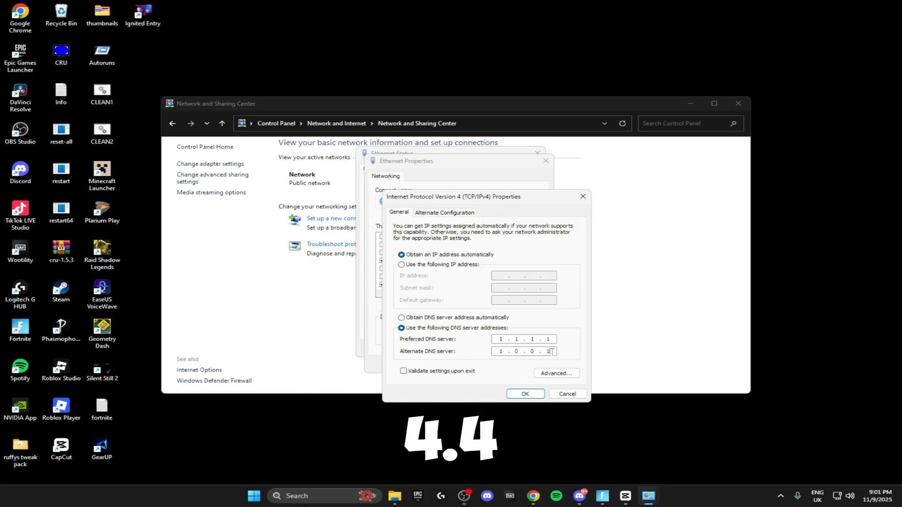
Disable NetBIOS over TCP/IP, save the IPv4 settings, and open the Realtek adapter's device properties.
left_click(556, 374)
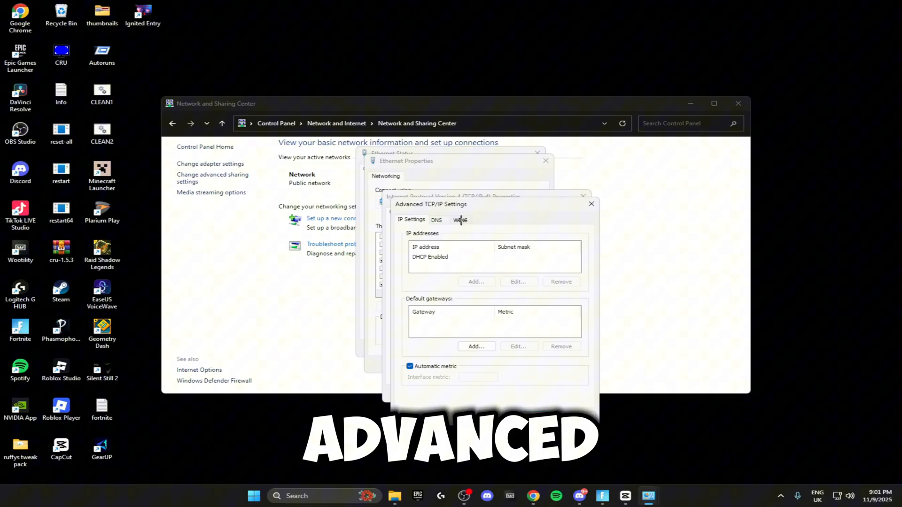
left_click(461, 220)
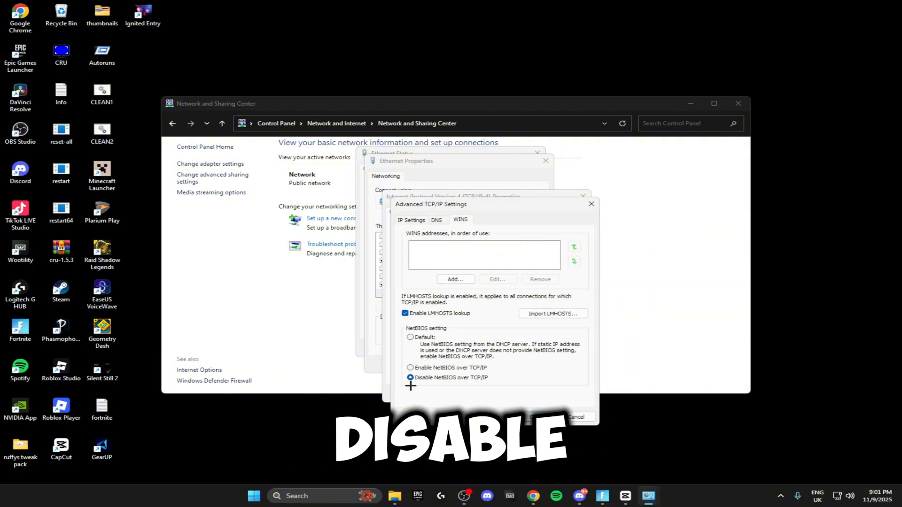
left_click(524, 394)
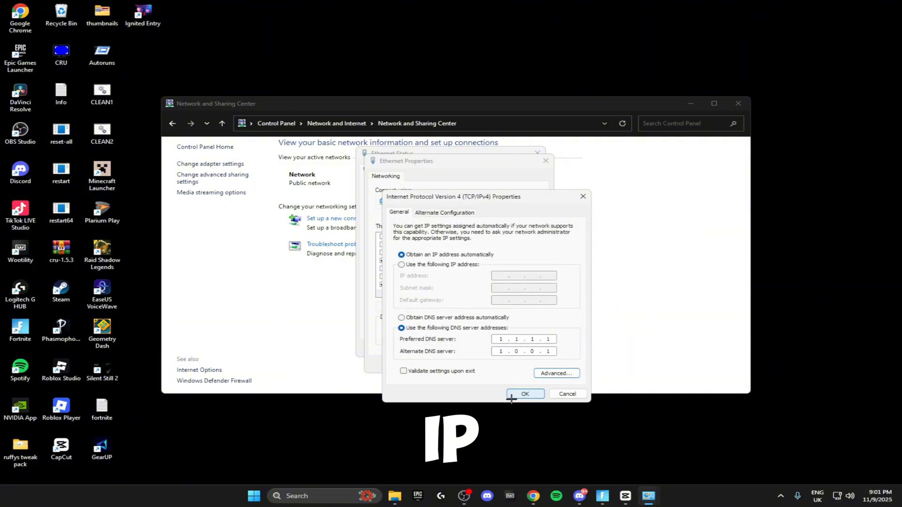
left_click(524, 395)
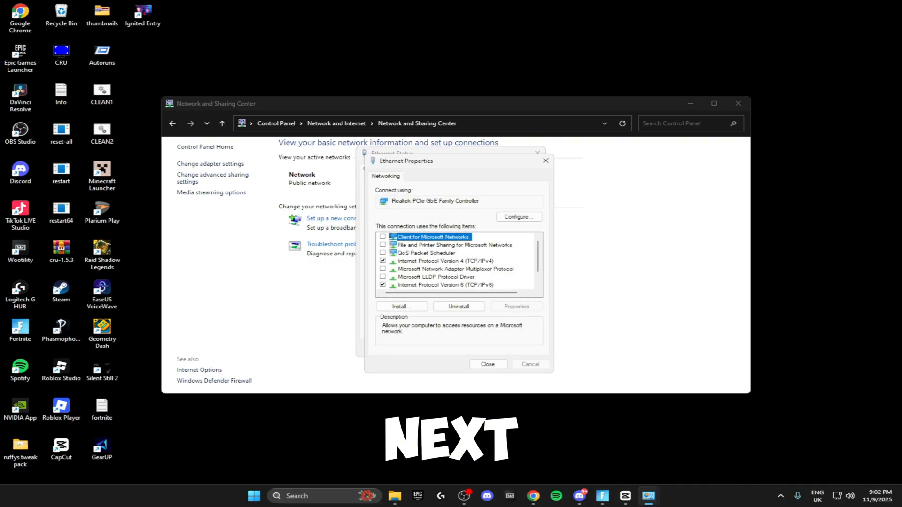
left_click(446, 261)
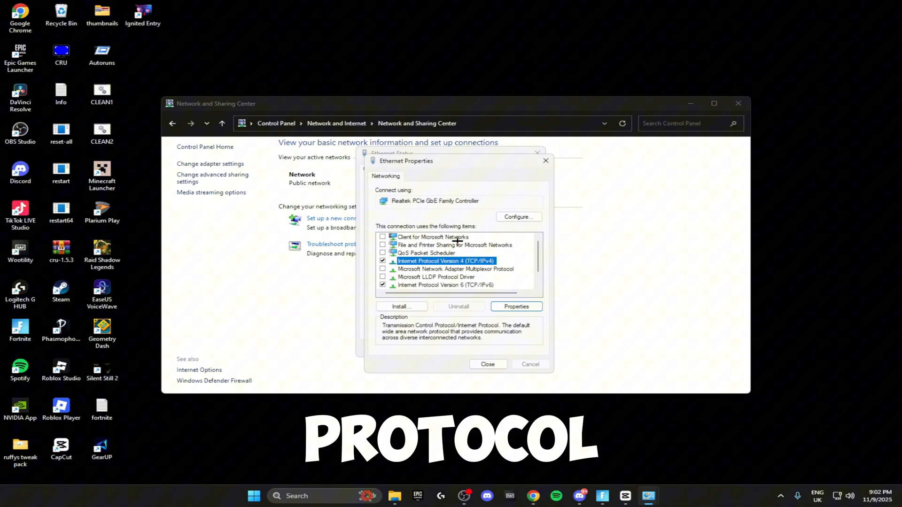
left_click(517, 217)
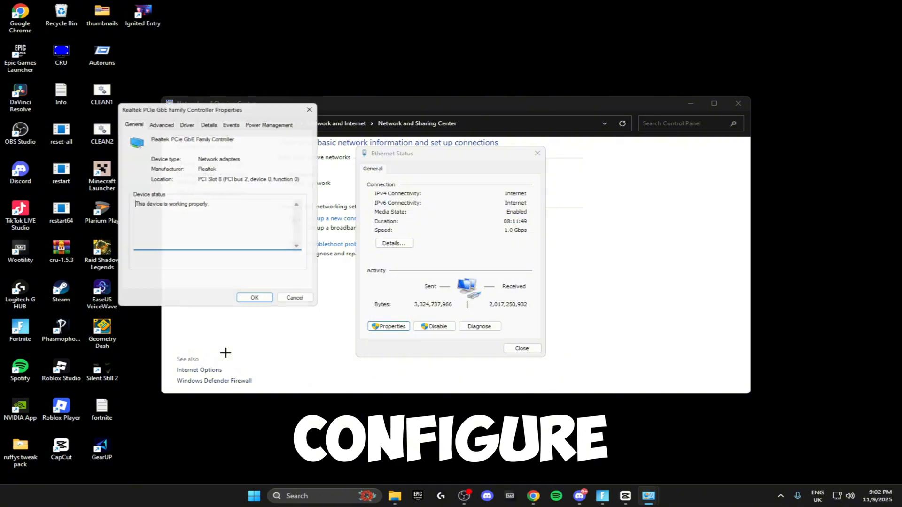
Set Flow Control to Rx & Tx Enabled and keep Interrupt Moderation enabled.
left_click(161, 125)
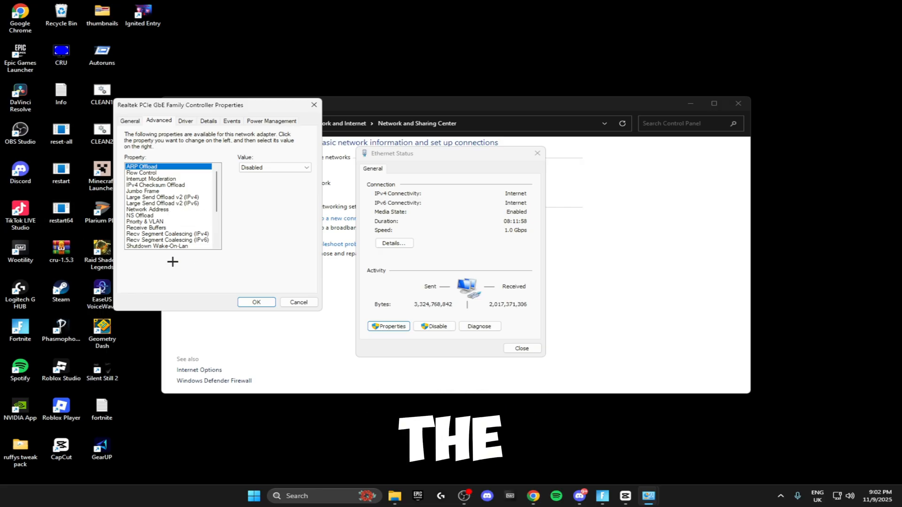
left_click(141, 173)
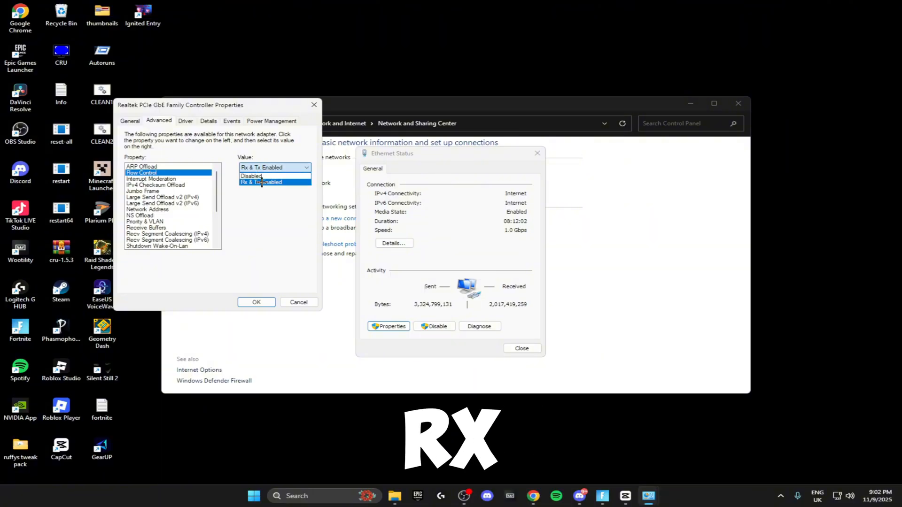
left_click(262, 182)
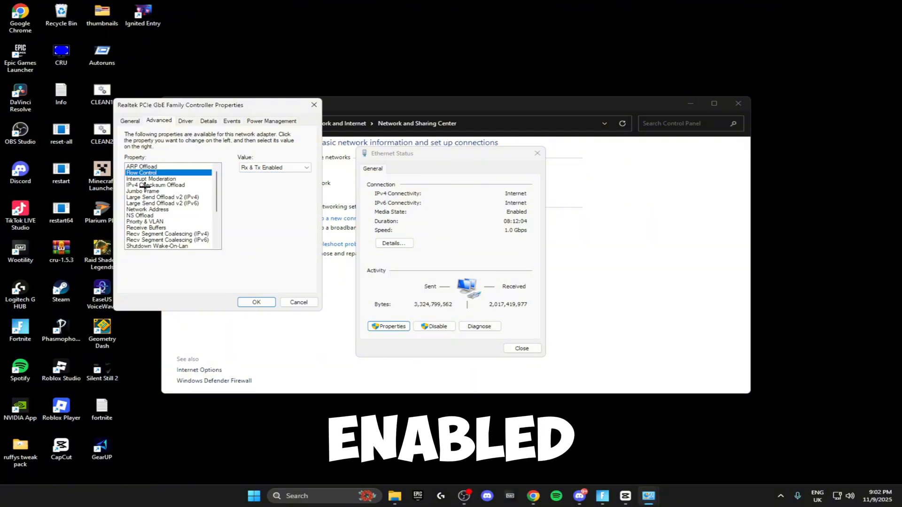
left_click(152, 179)
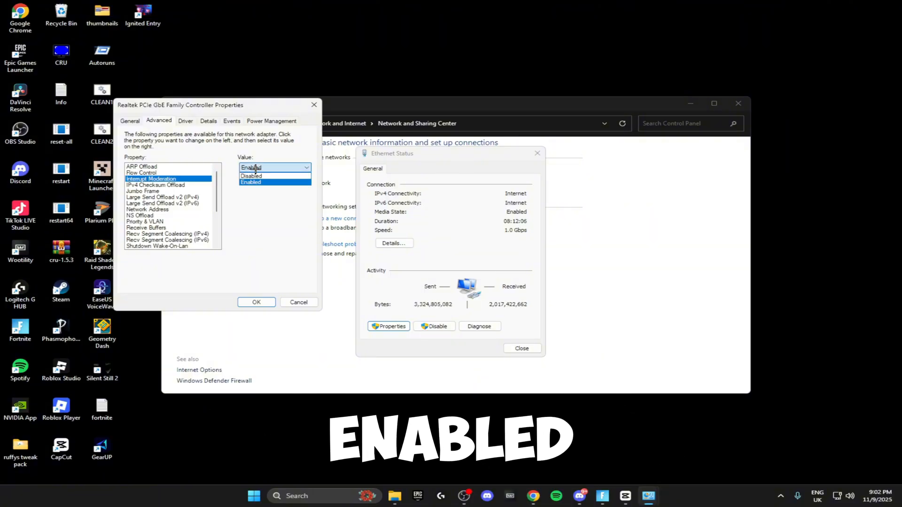
left_click(251, 167)
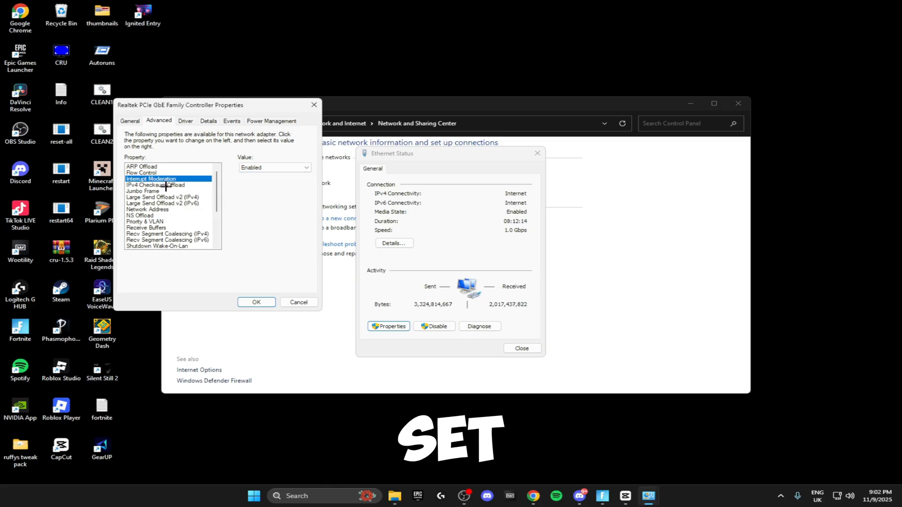
Disable checksum offloads, Large Send Offload v2, segment coalescing and wake options; review Speed & Duplex.
left_click(155, 185)
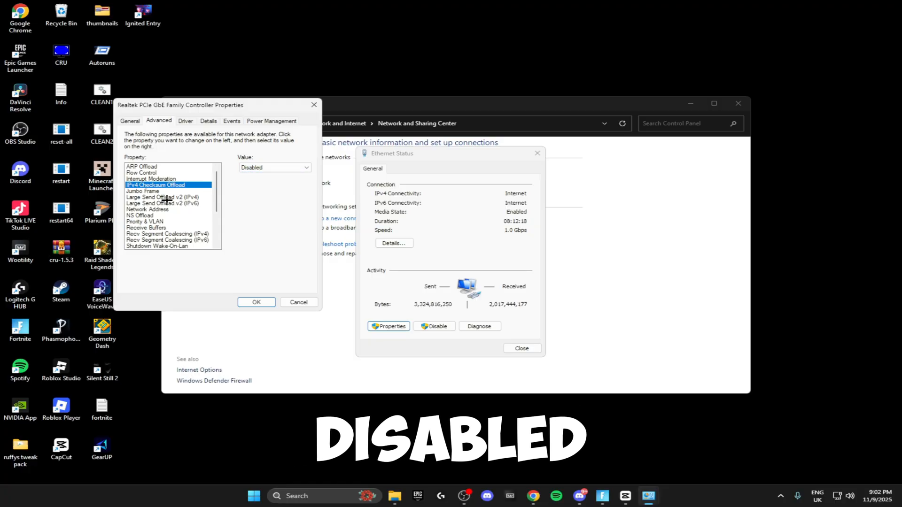
left_click(163, 197)
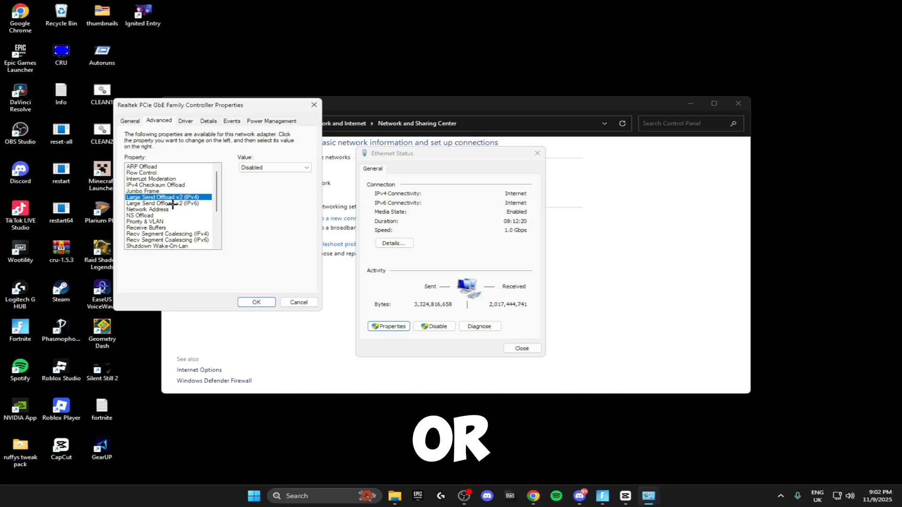
left_click(163, 203)
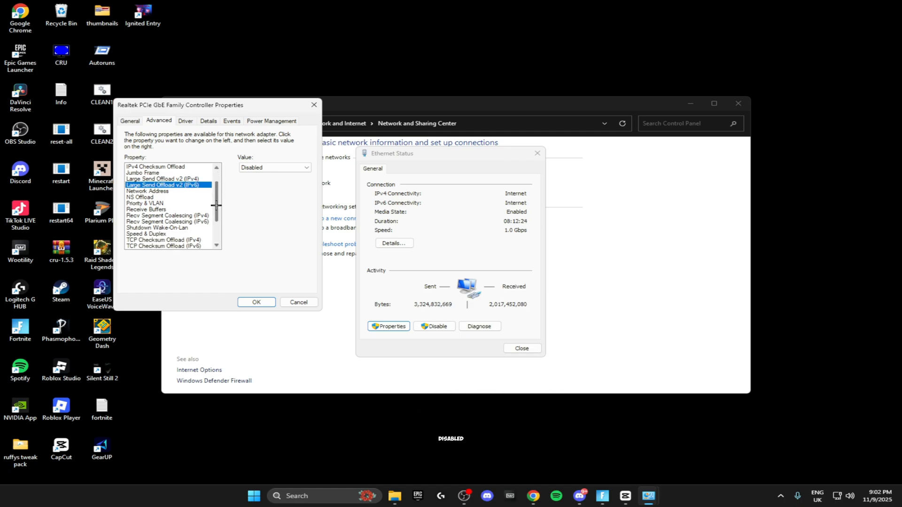
left_click(167, 208)
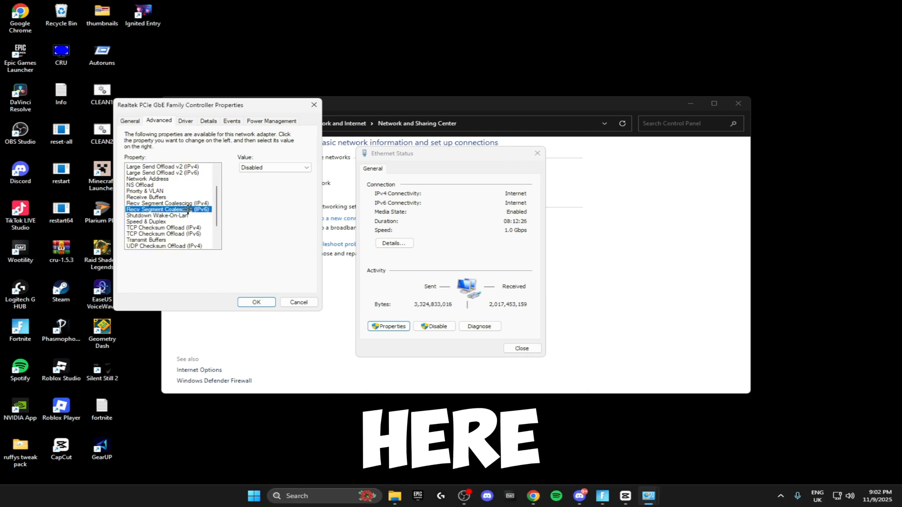
left_click(167, 233)
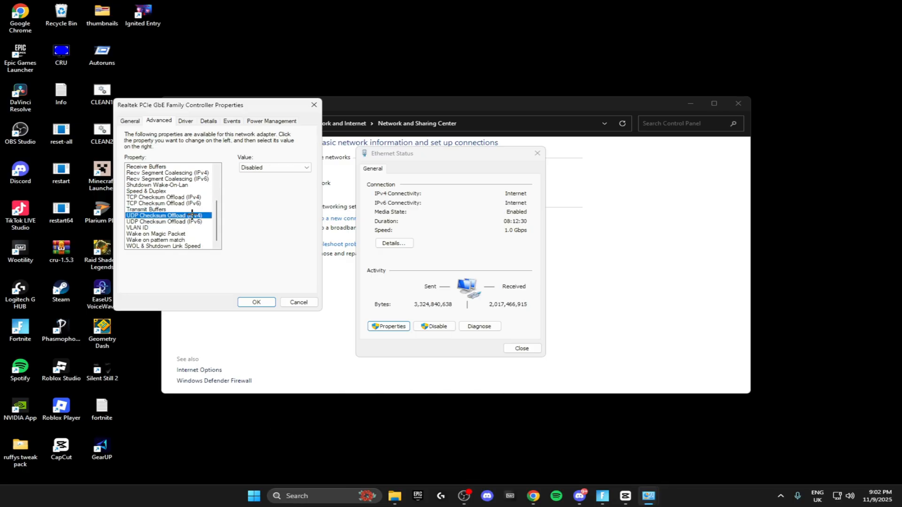
left_click(166, 222)
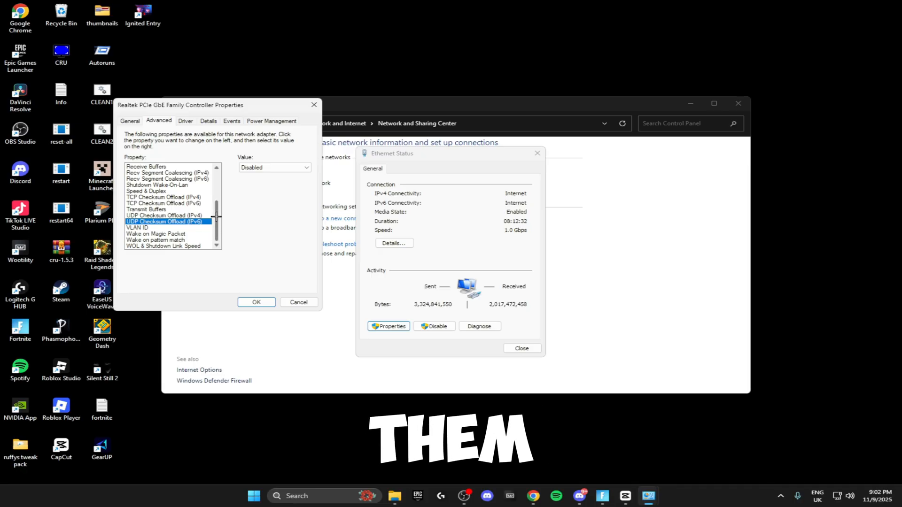
left_click(156, 233)
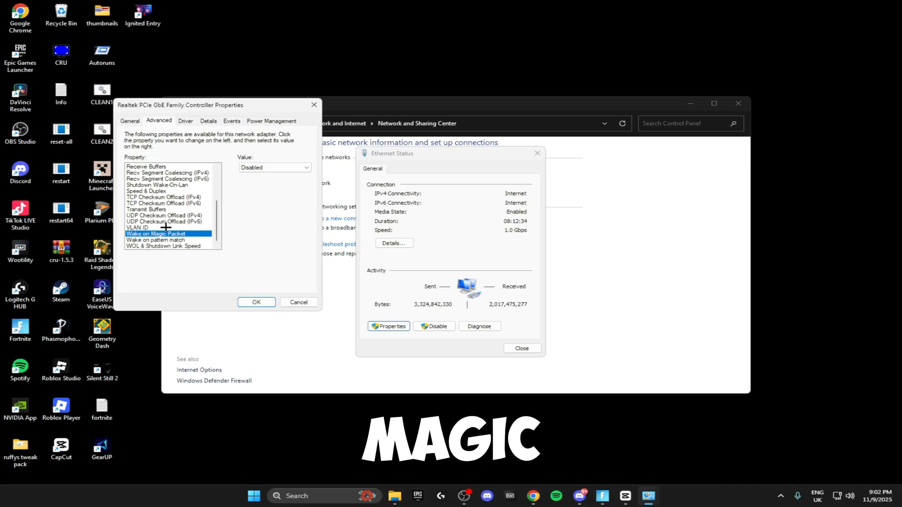
left_click(157, 240)
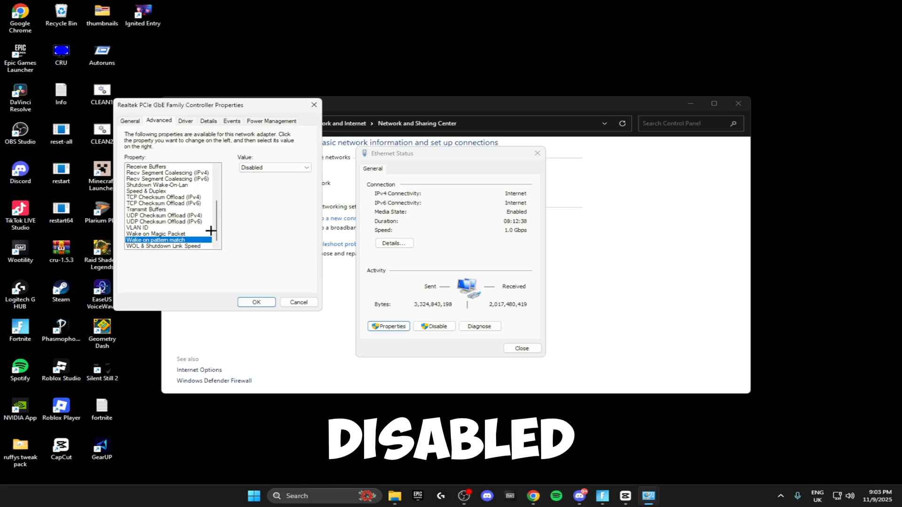
left_click(147, 191)
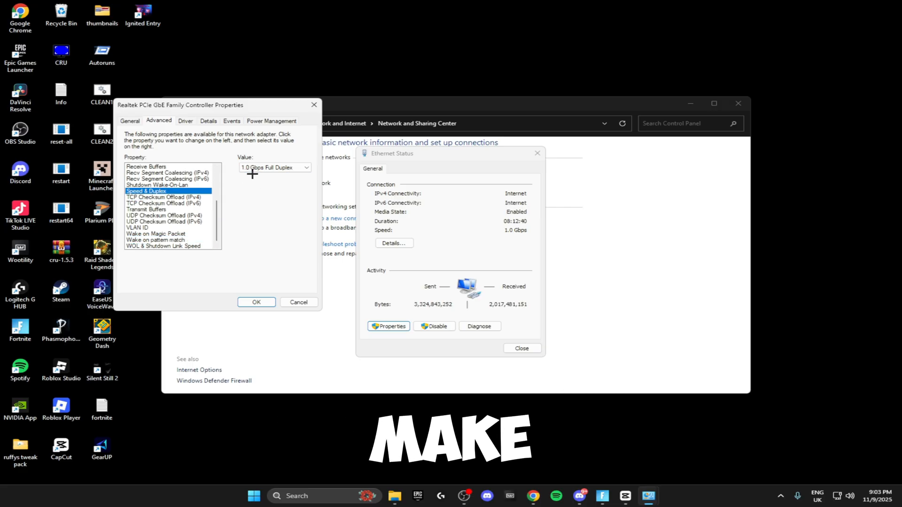
left_click(306, 167)
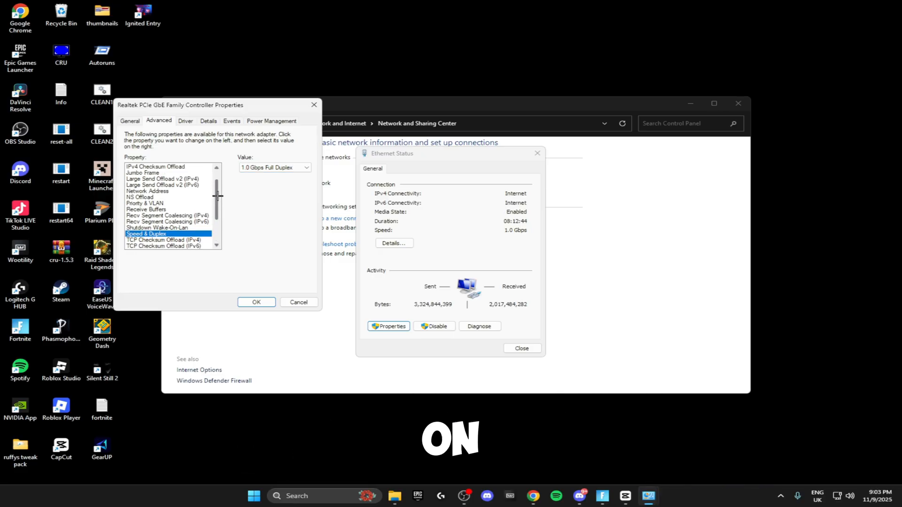
Uncheck 'Allow the computer to turn off this device to save power' and confirm with OK.
left_click(271, 121)
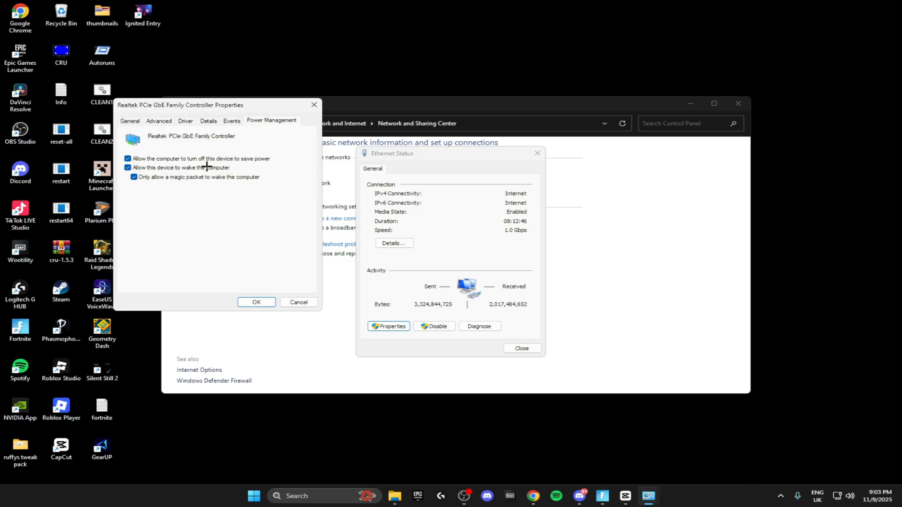
left_click(128, 159)
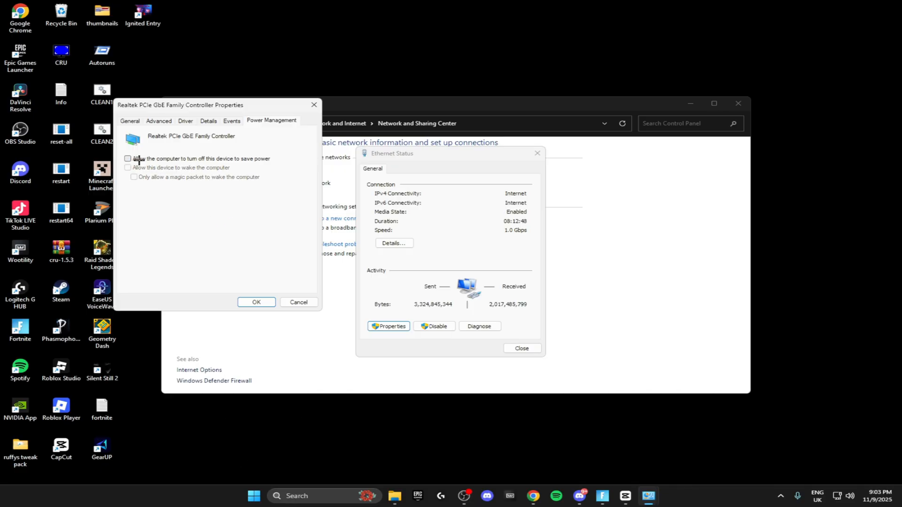
left_click(256, 302)
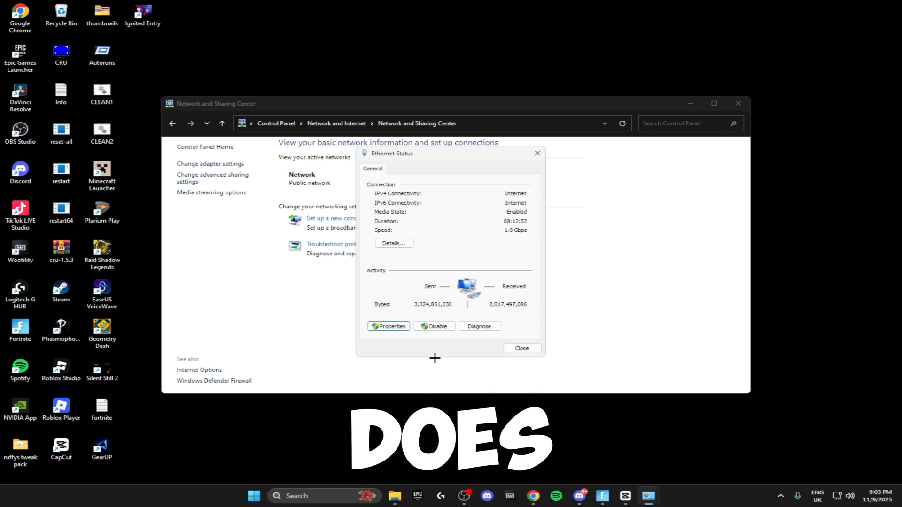
mouse_move(487, 345)
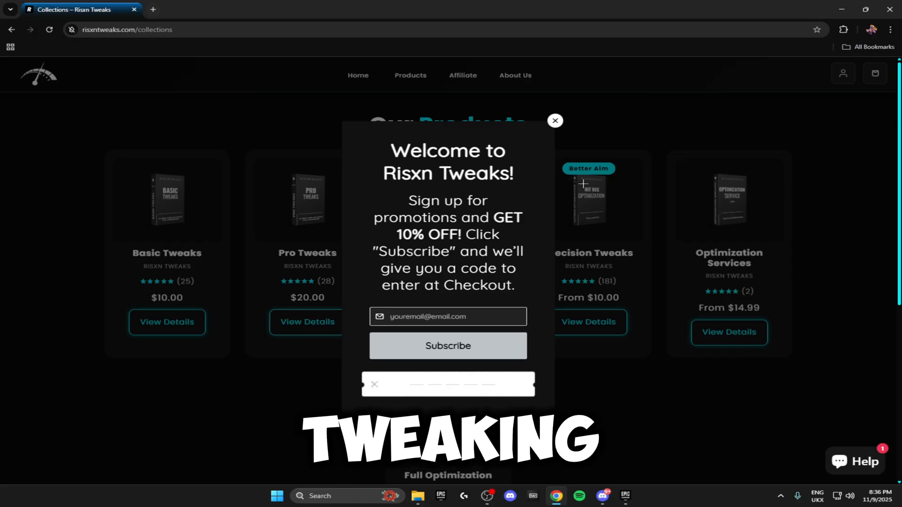
Switch to the Risxn Tweaks collections page in Chrome.
left_click(554, 120)
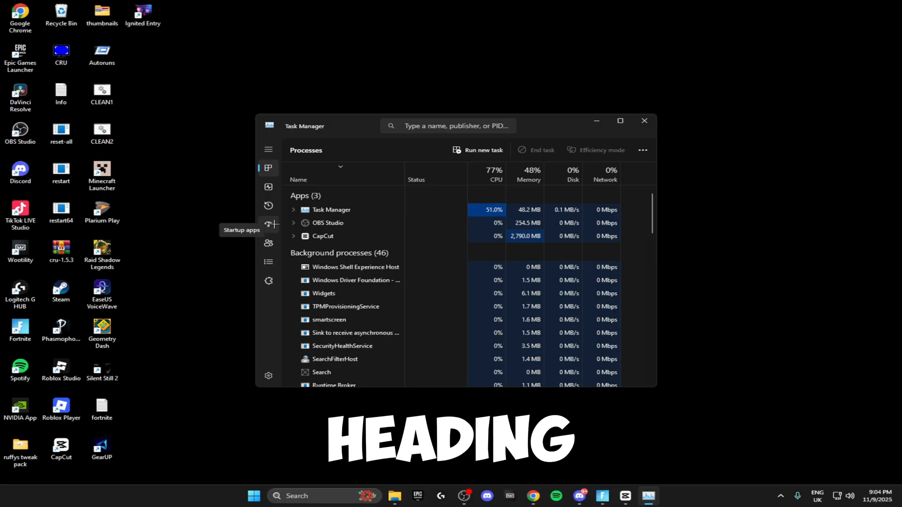
Review the startup apps list, disable an entry, and close Task Manager.
left_click(268, 225)
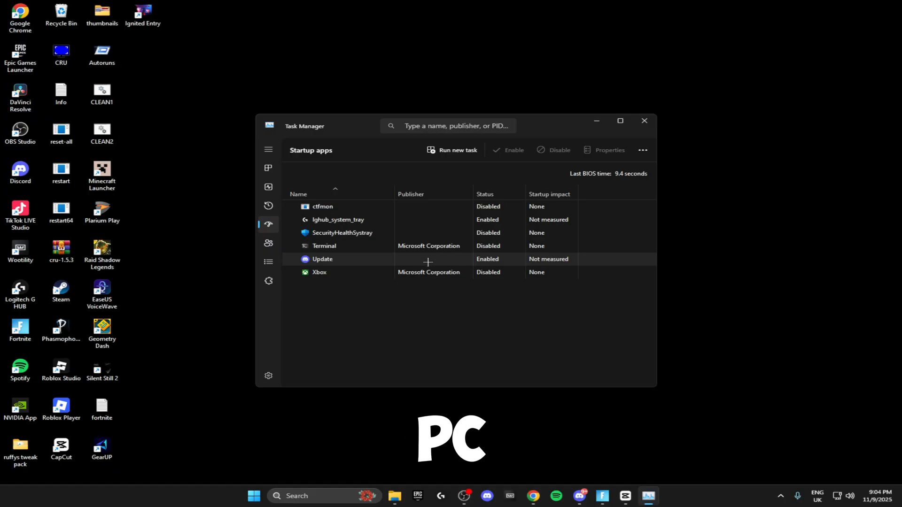
left_click(338, 220)
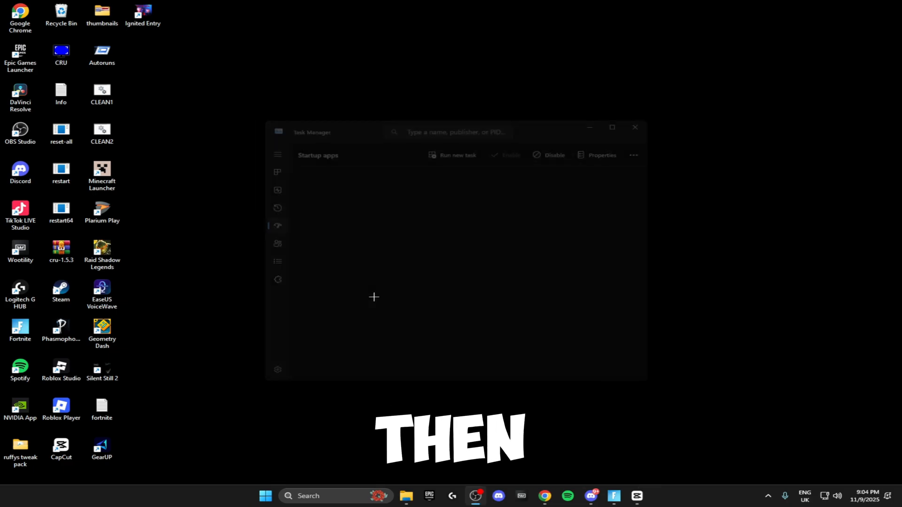
left_click(635, 128)
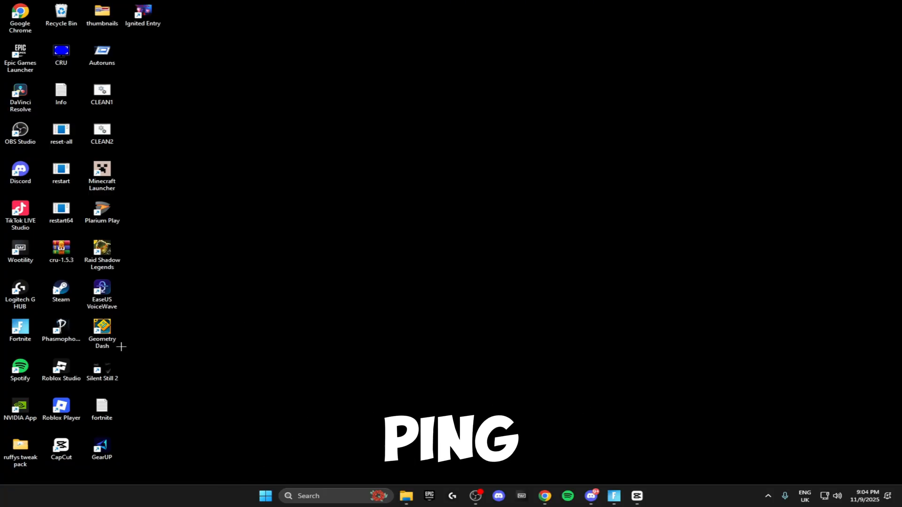
mouse_move(325, 344)
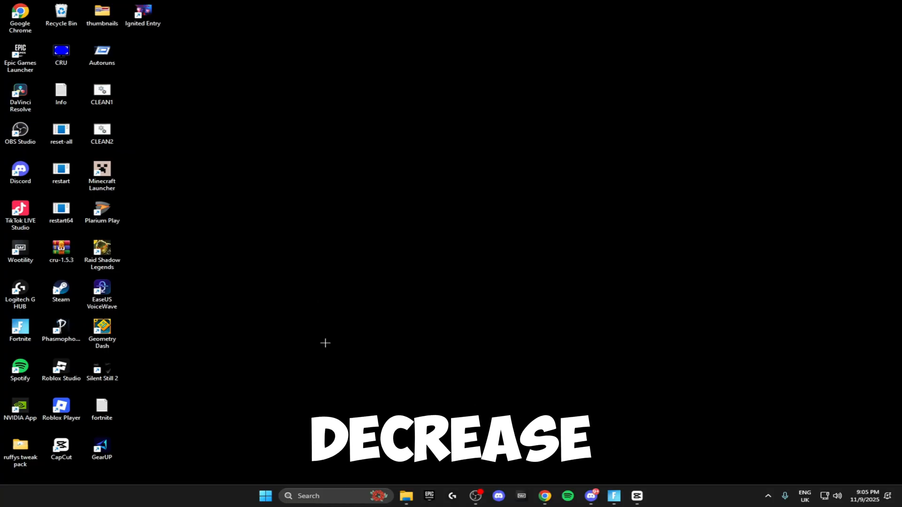
Search Windows for 'services' to launch the Services console.
type("services")
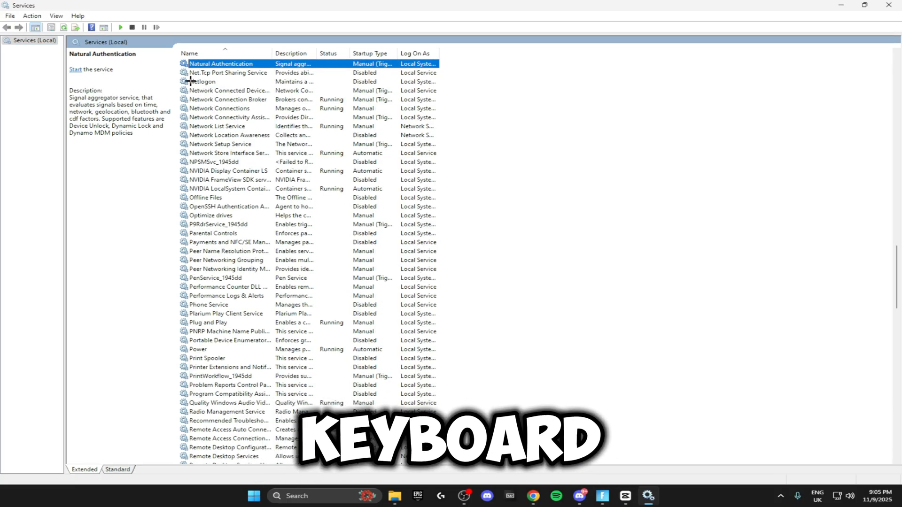
Confirm Netlogon's startup type is Disabled, then check Net.Tcp Port Sharing Service is Disabled.
double_click(202, 81)
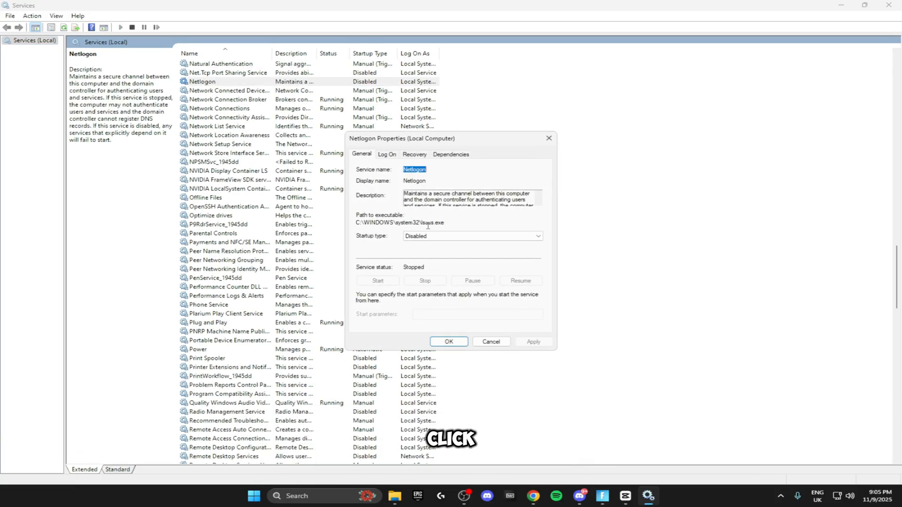
left_click(449, 341)
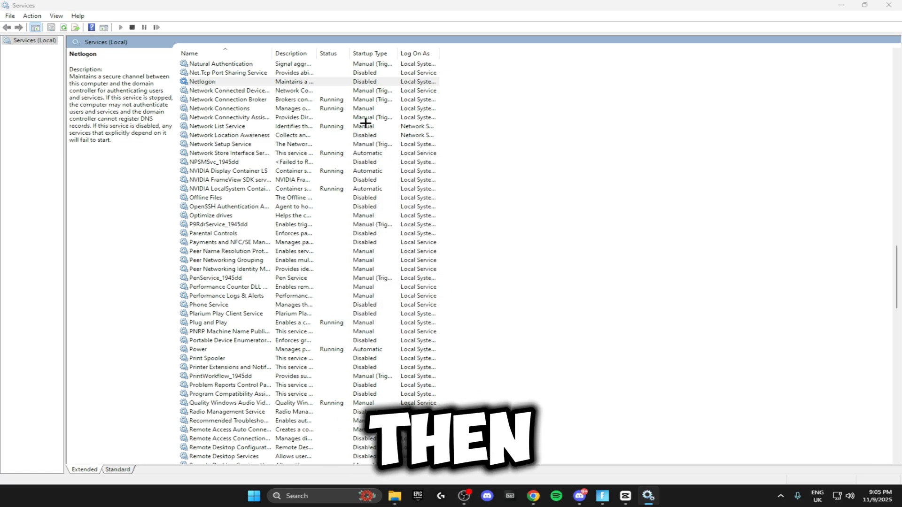
left_click(227, 73)
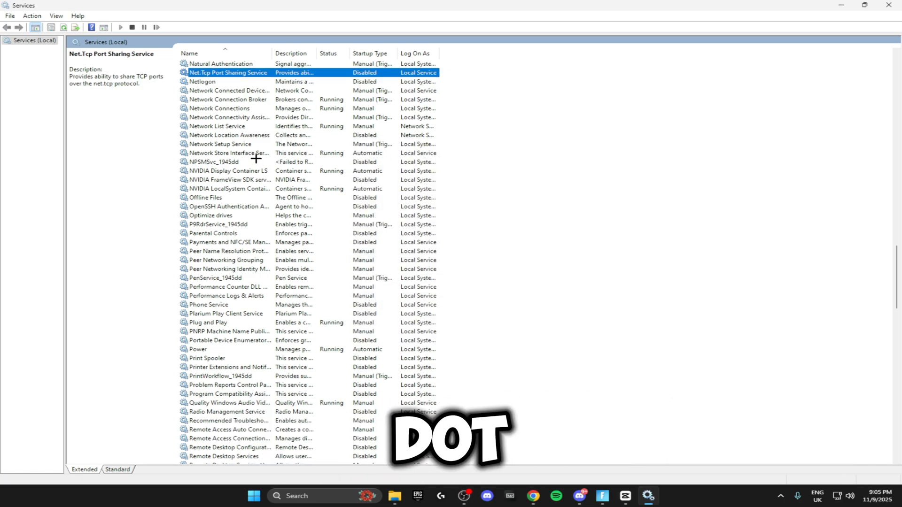